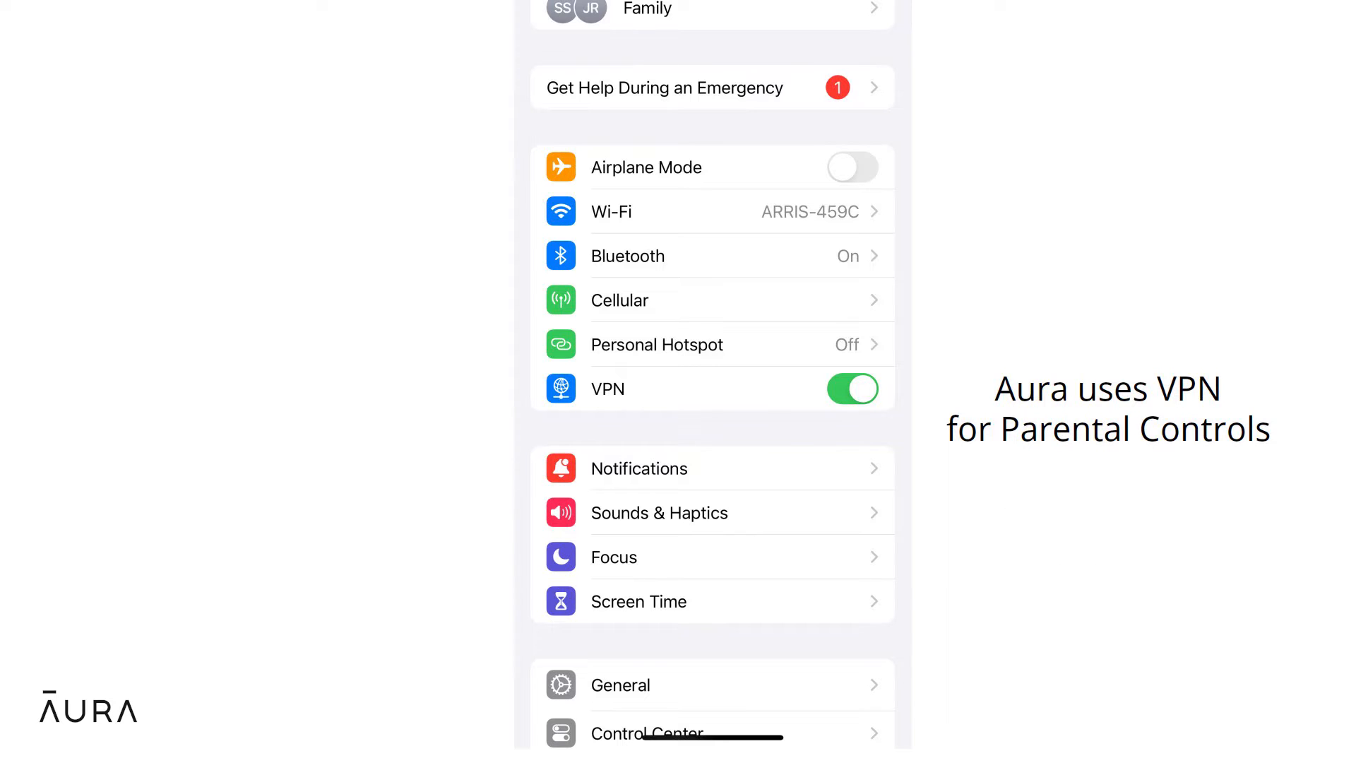
Switch the VPN off in Settings, then return to the home screen.
left_click(851, 388)
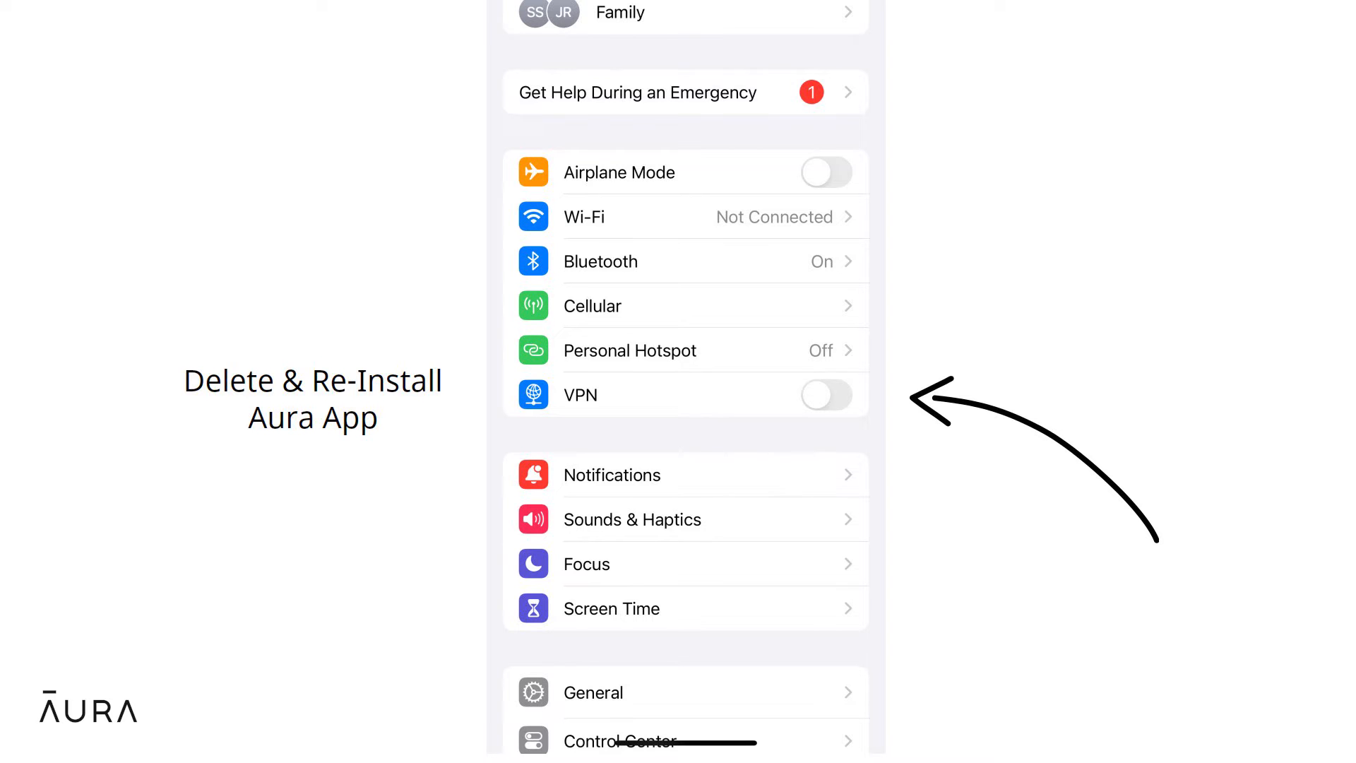
left_click(826, 394)
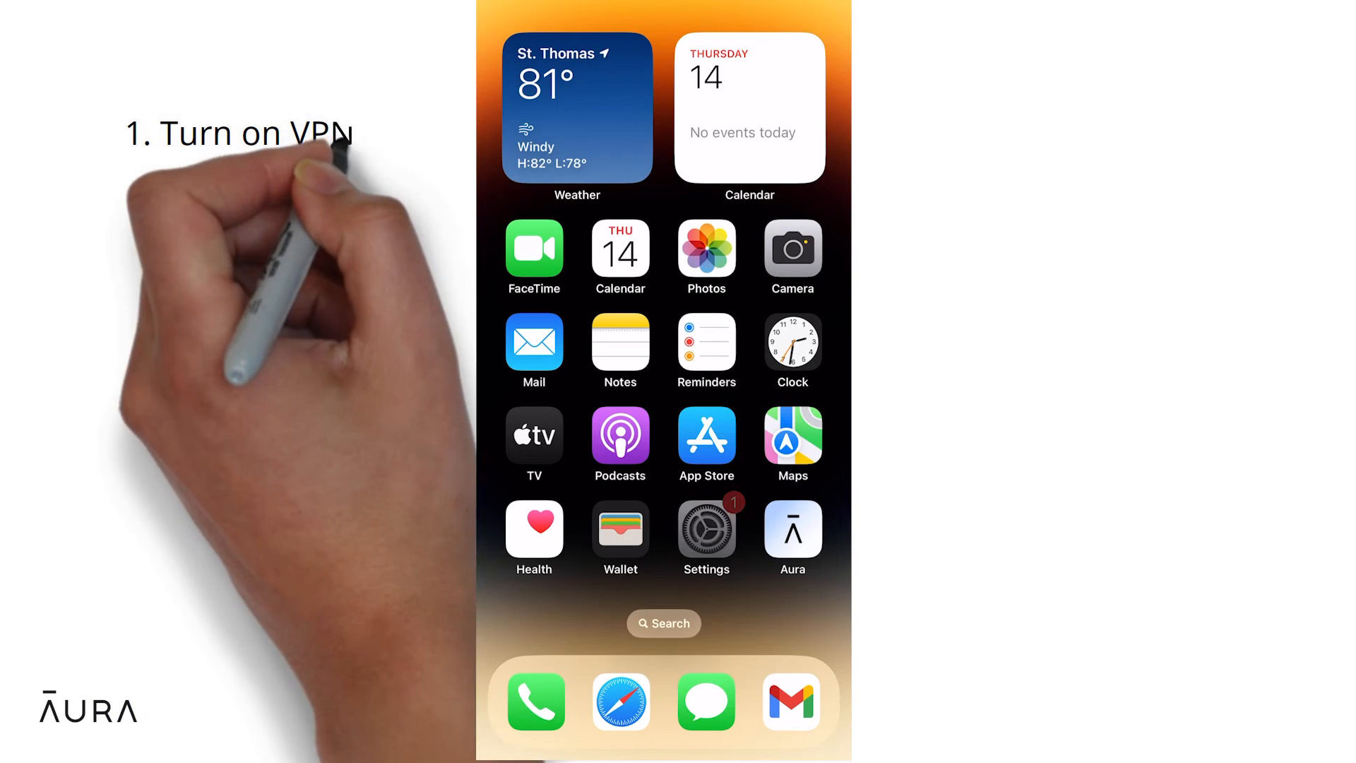
Reopen Settings from the home screen to bring back the main list.
left_click(705, 527)
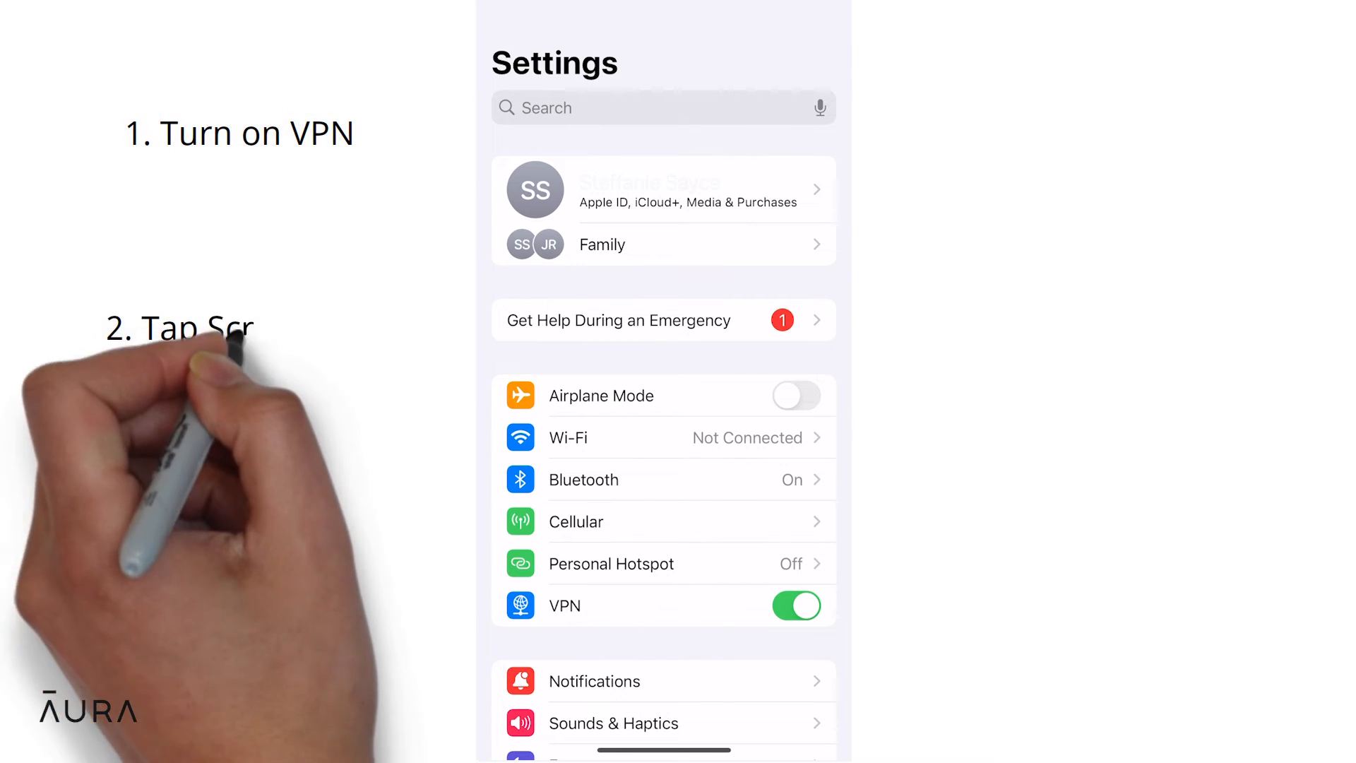
Go to Screen Time > Content & Privacy Restrictions > Background App Activities to show Don't Allow.
scroll("down", 3)
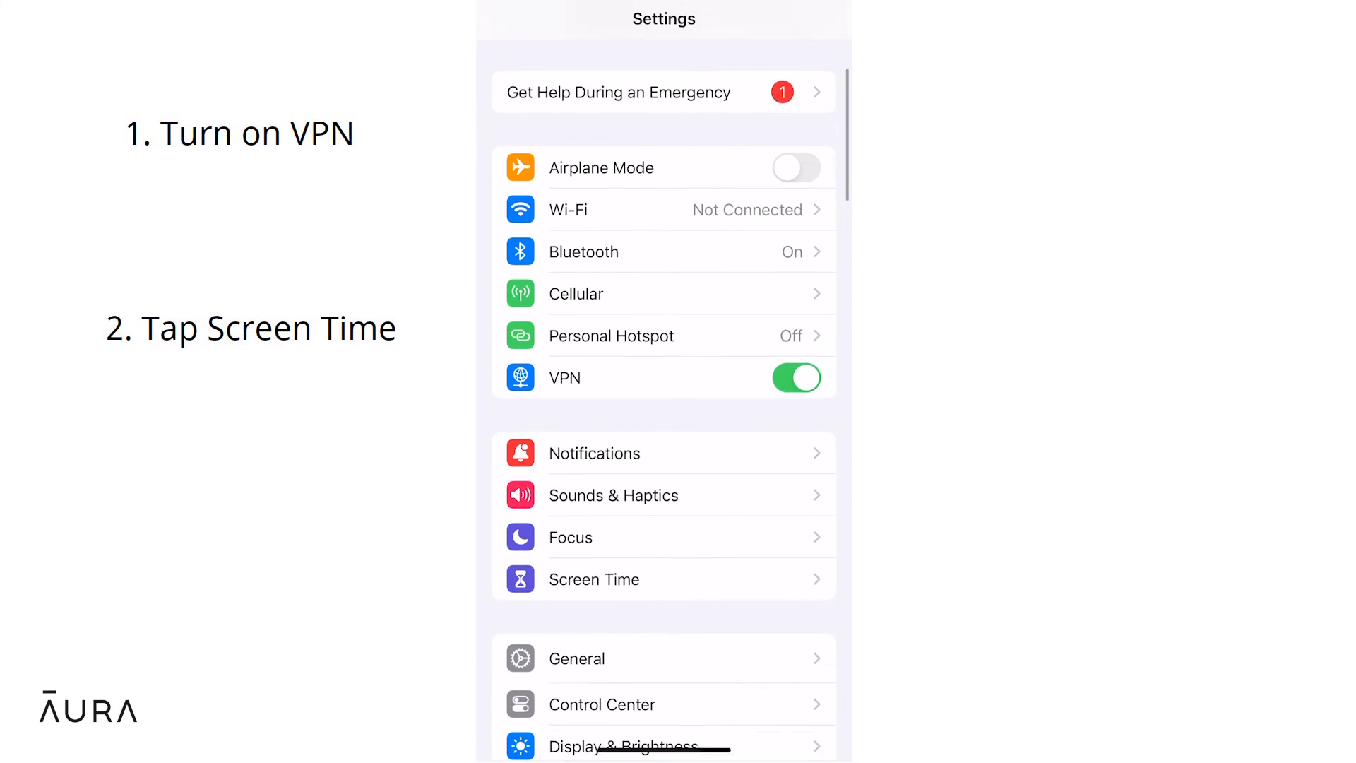
left_click(593, 579)
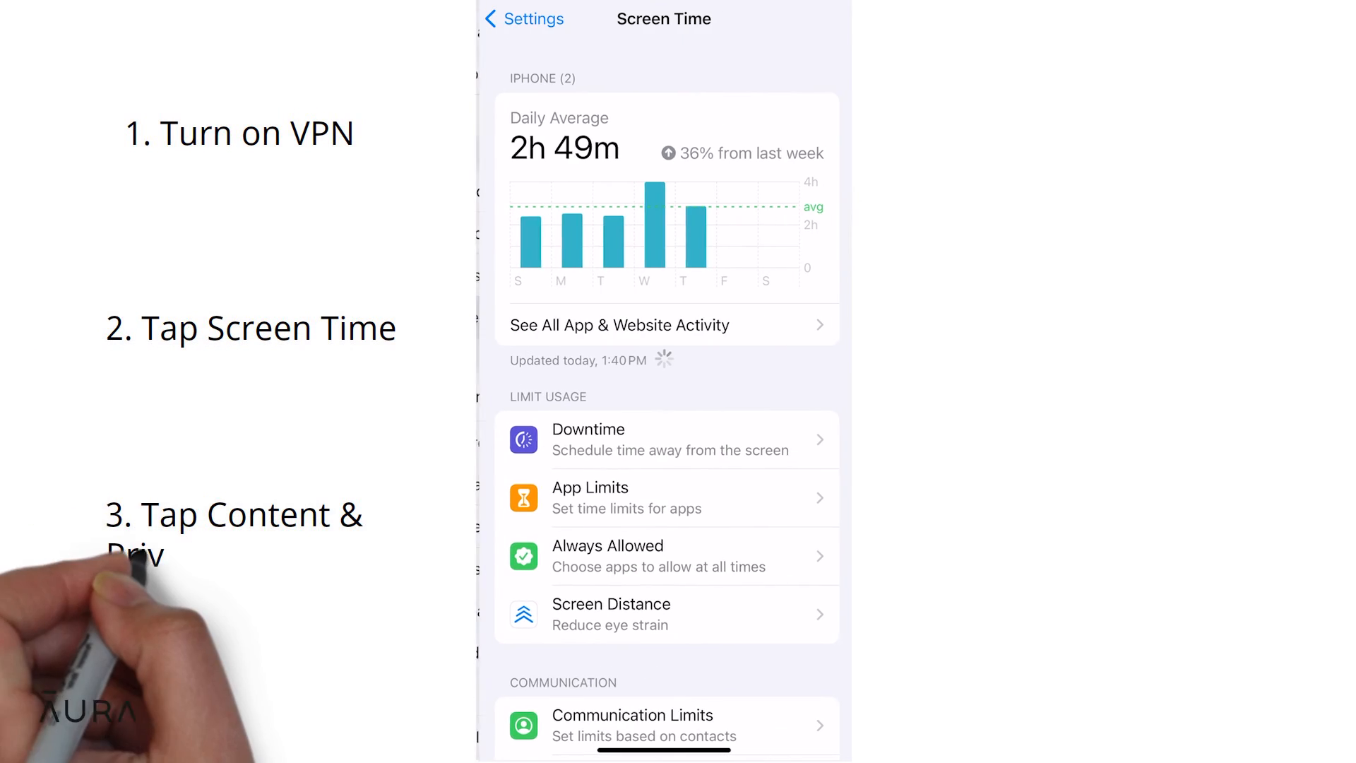
left_click(540, 367)
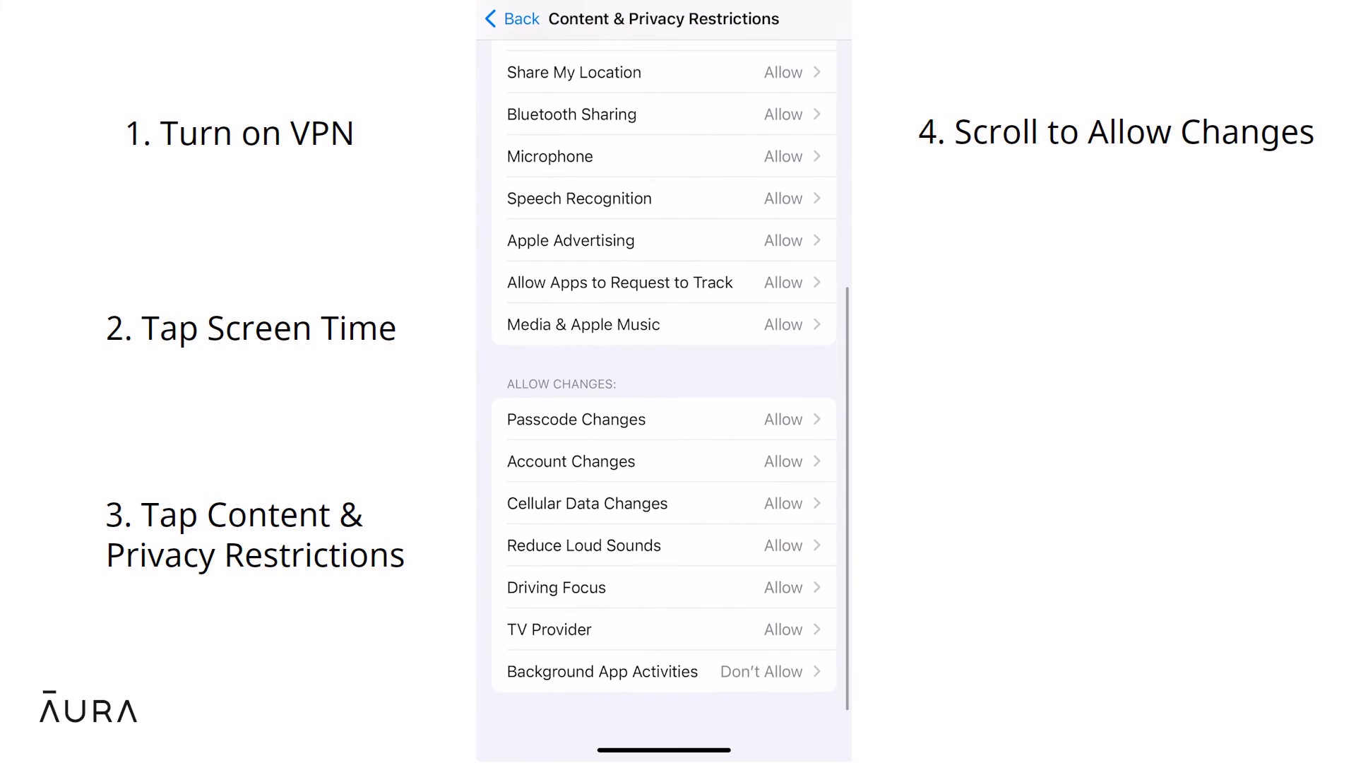
left_click(602, 671)
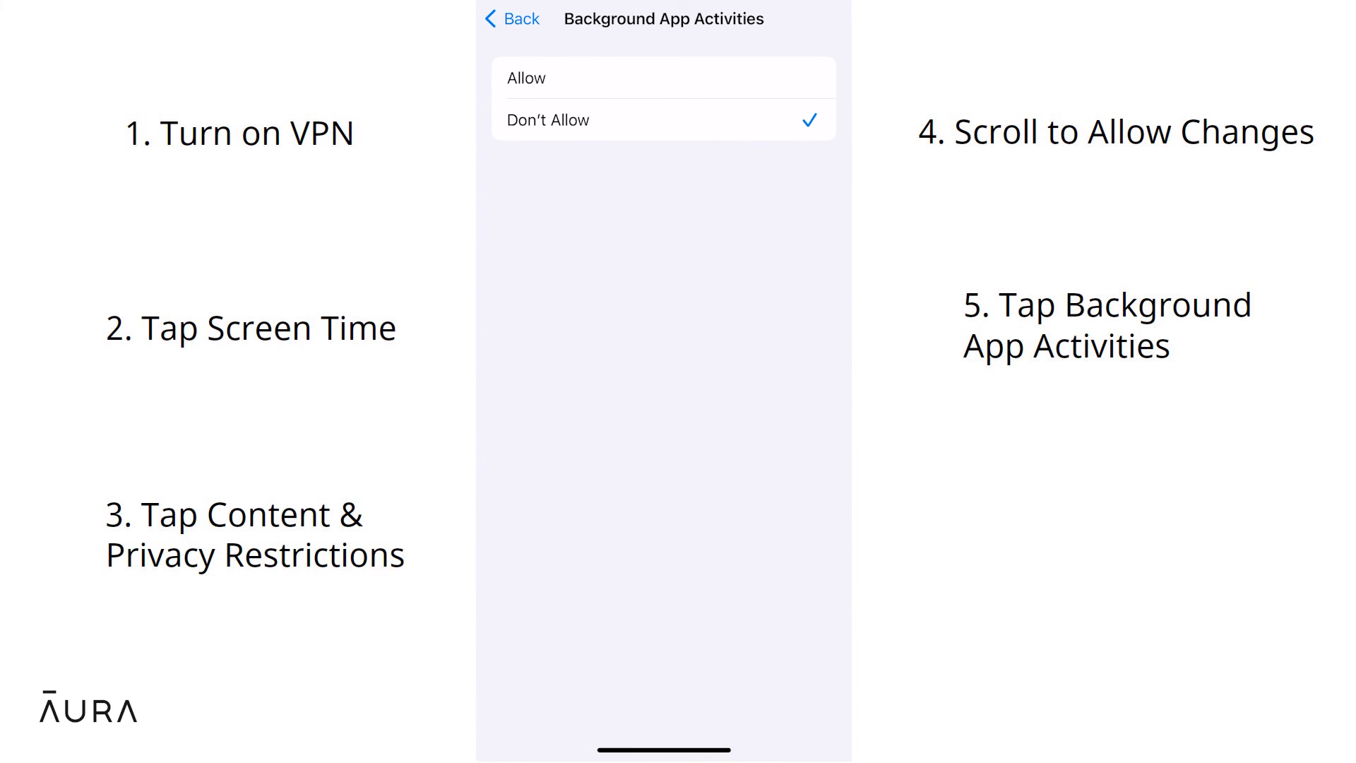